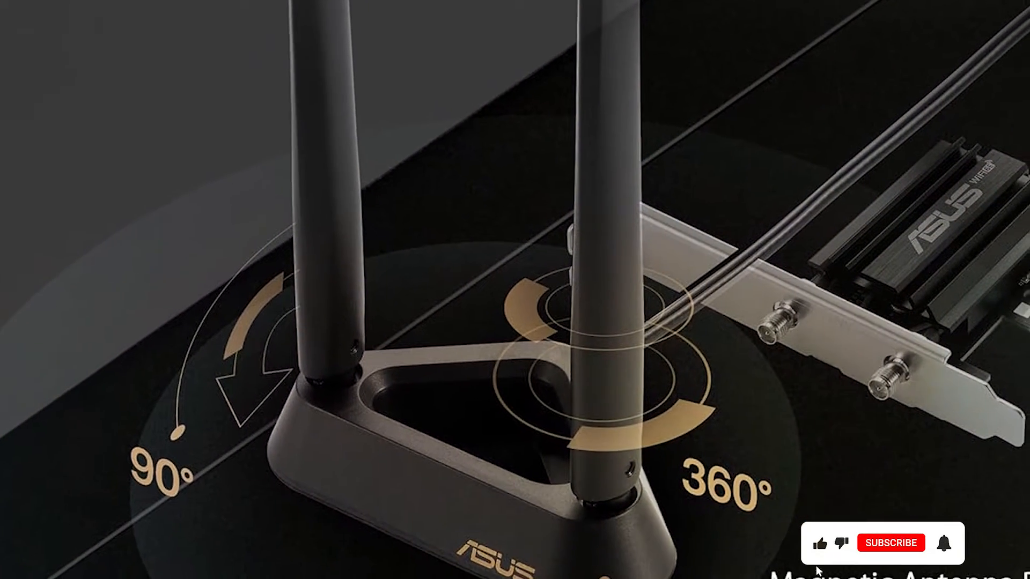
pyautogui.click(892, 543)
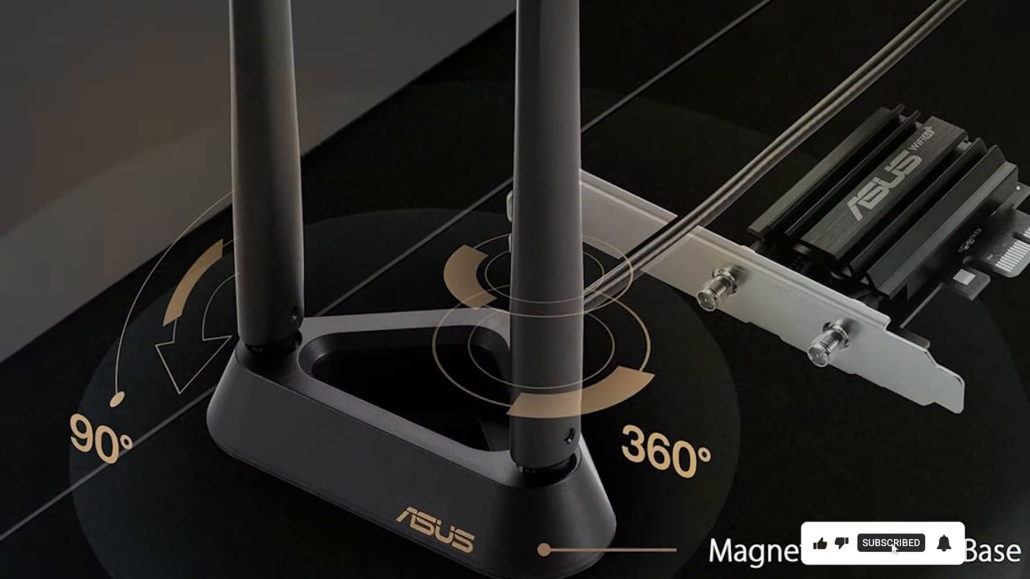